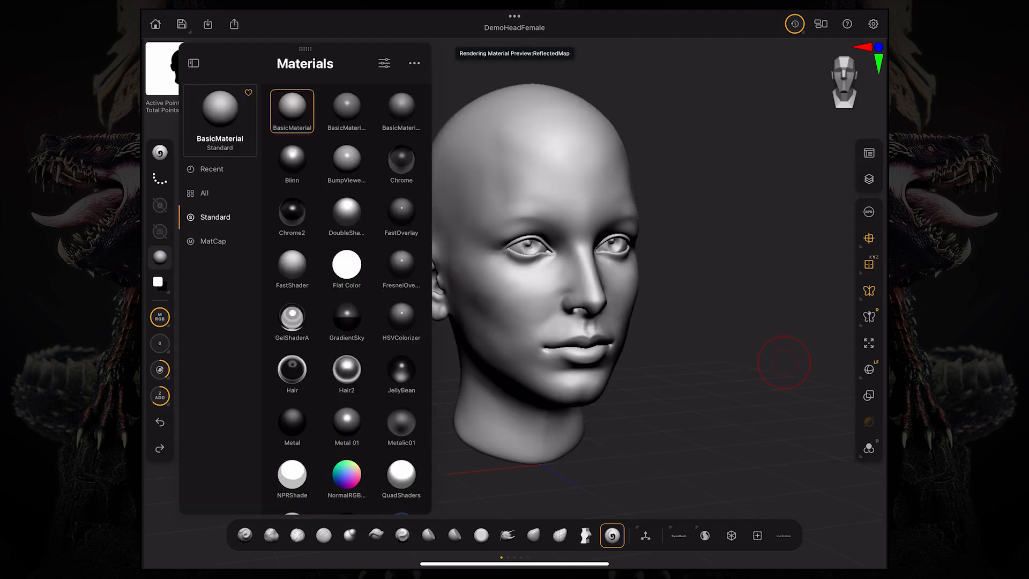
- Open the Light palette, showing intensity 0.85, ambient 0 and distance 1
{"action": "left_click", "coordinate": [868, 153]}
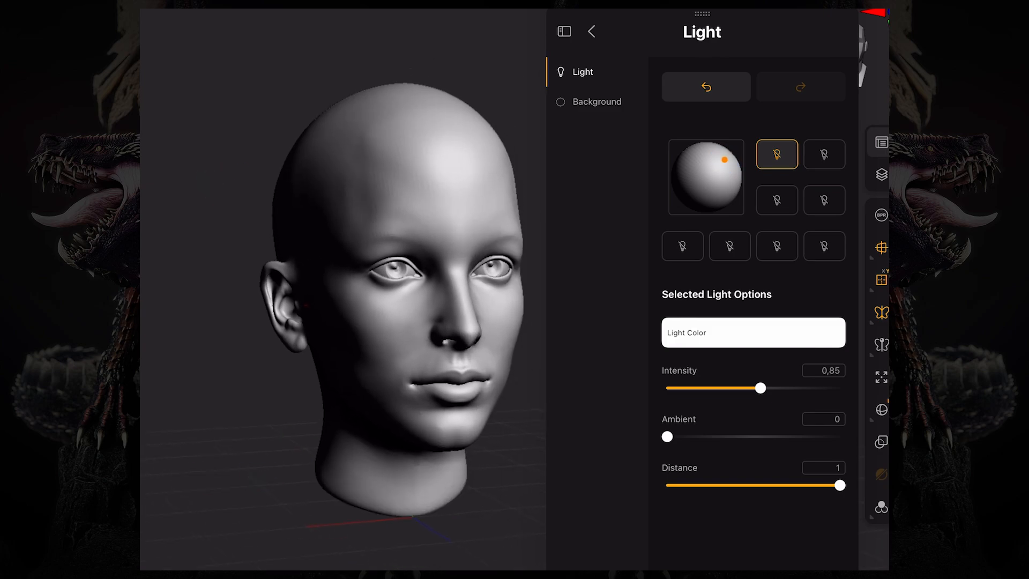
- Enable light 2 in pale pink from the lower left at intensity 0.05
{"action": "left_click", "coordinate": [824, 246]}
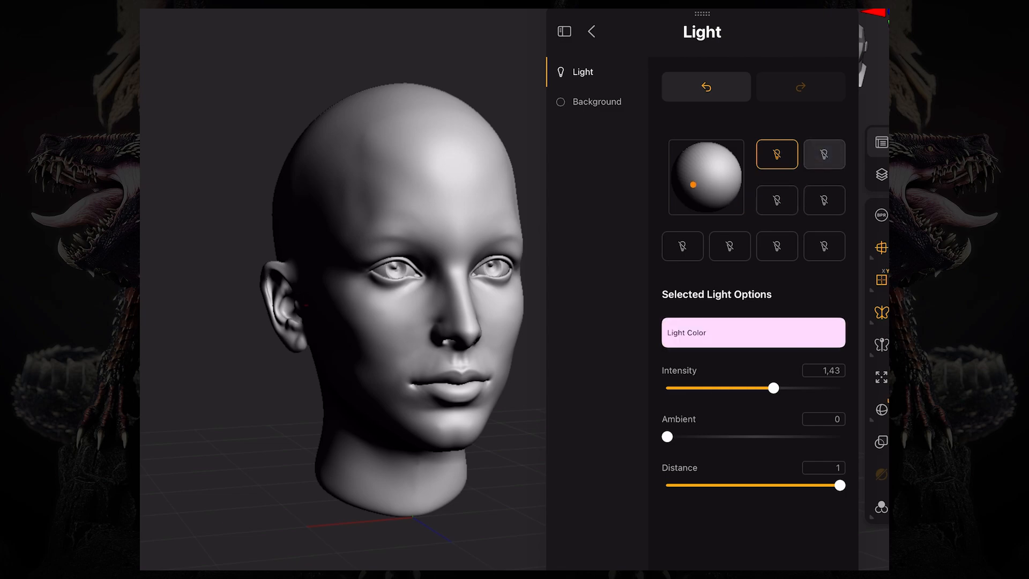
{"action": "left_click", "coordinate": [824, 154]}
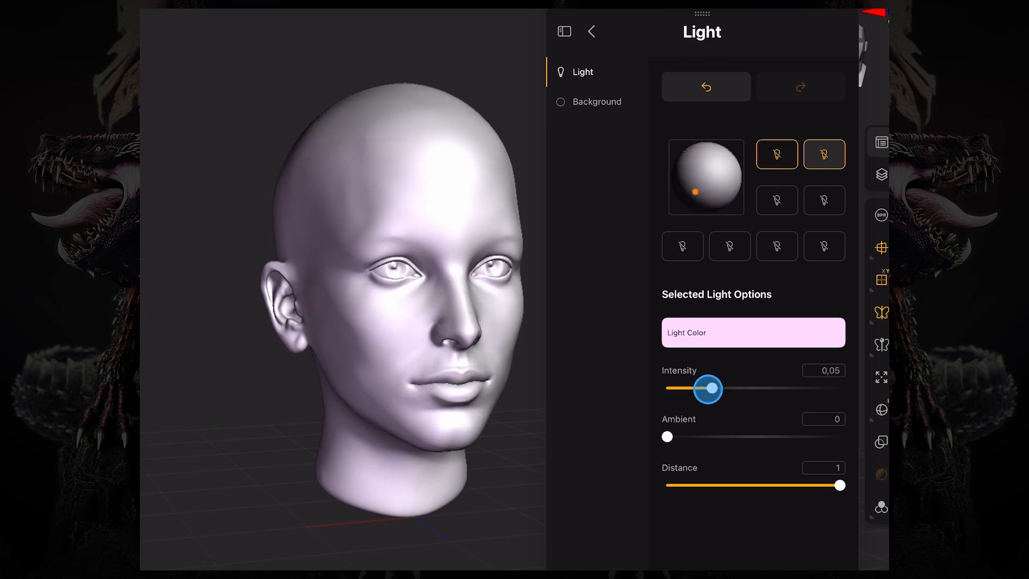
{"action": "left_click", "coordinate": [824, 198]}
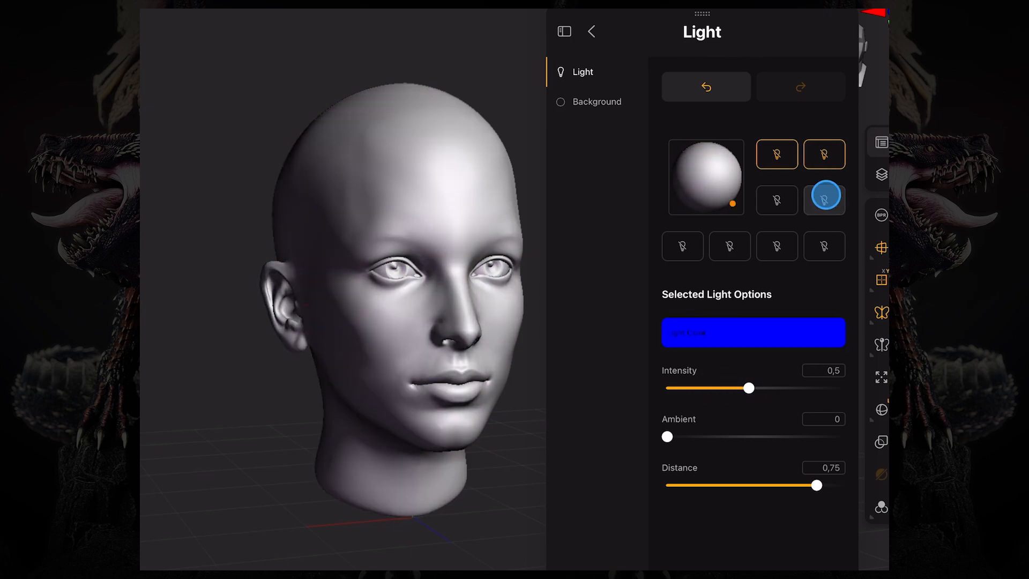
- Make light 3 a light purple rim light behind the head at intensity 1.18
{"action": "left_click", "coordinate": [824, 200]}
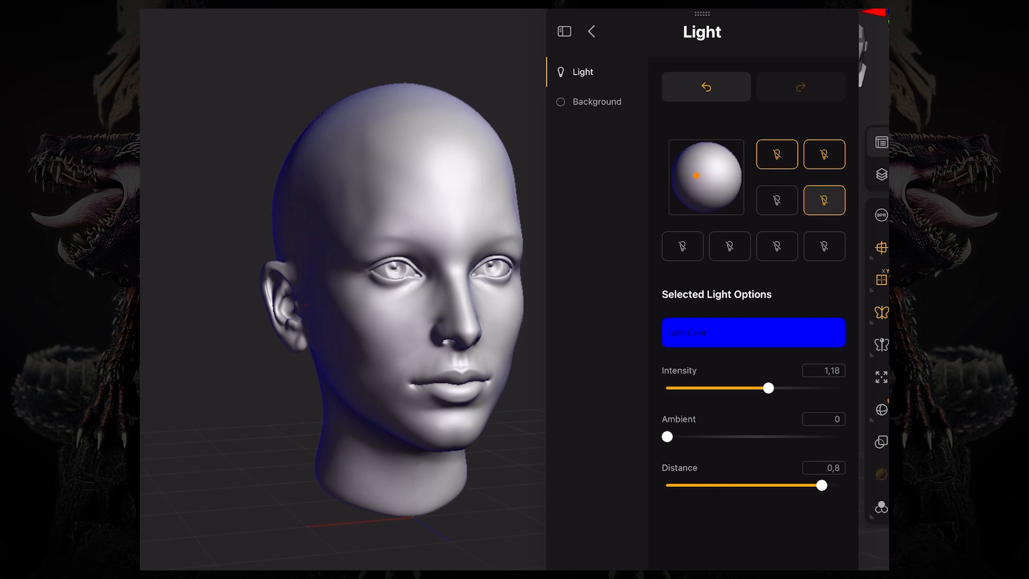
{"action": "left_click", "coordinate": [752, 332]}
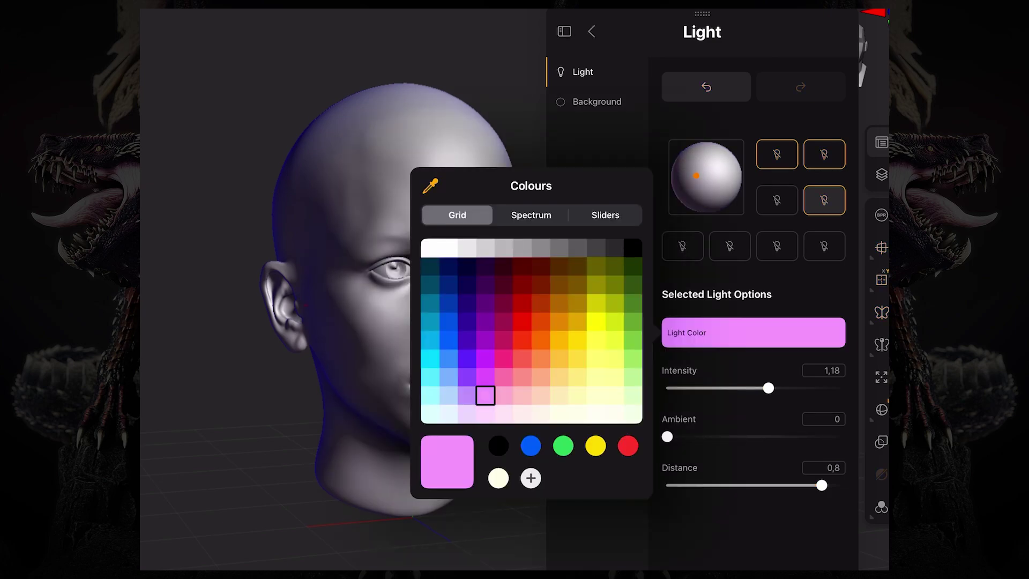
{"action": "left_click", "coordinate": [485, 413]}
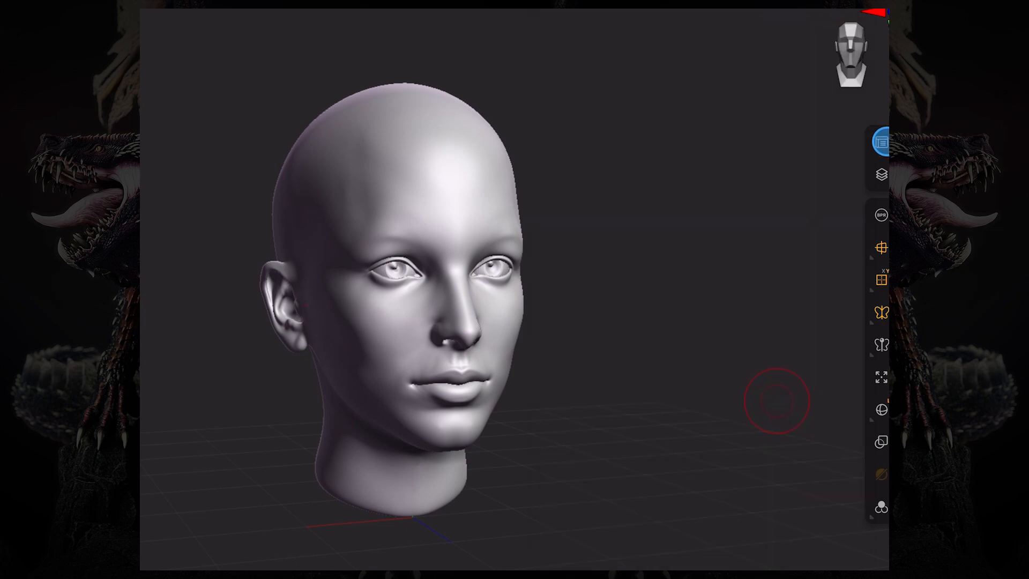
- Reopen the Light palette and dock it into a custom floating tray
{"action": "left_click", "coordinate": [881, 141]}
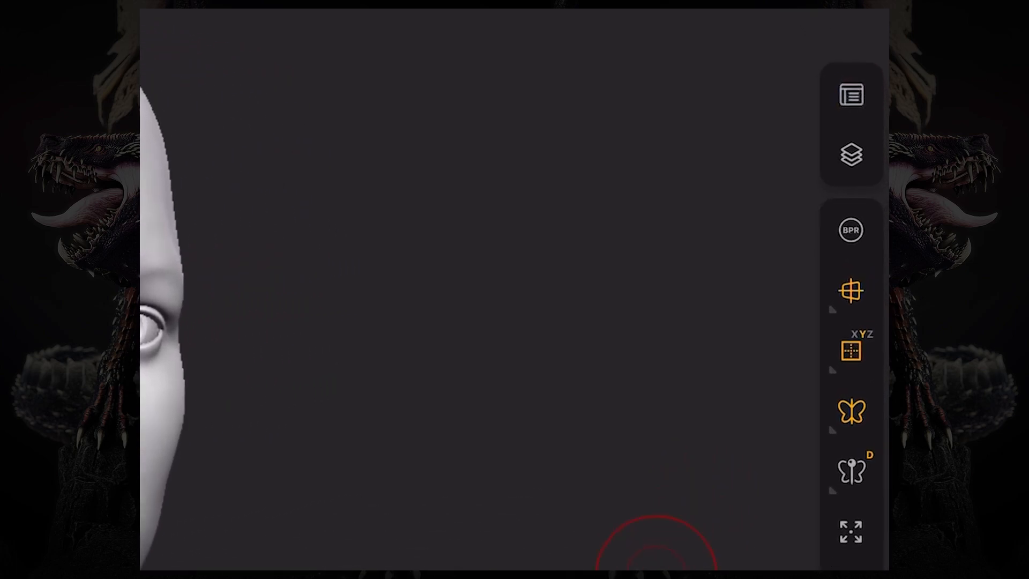
{"action": "mouse_move", "coordinate": [849, 231]}
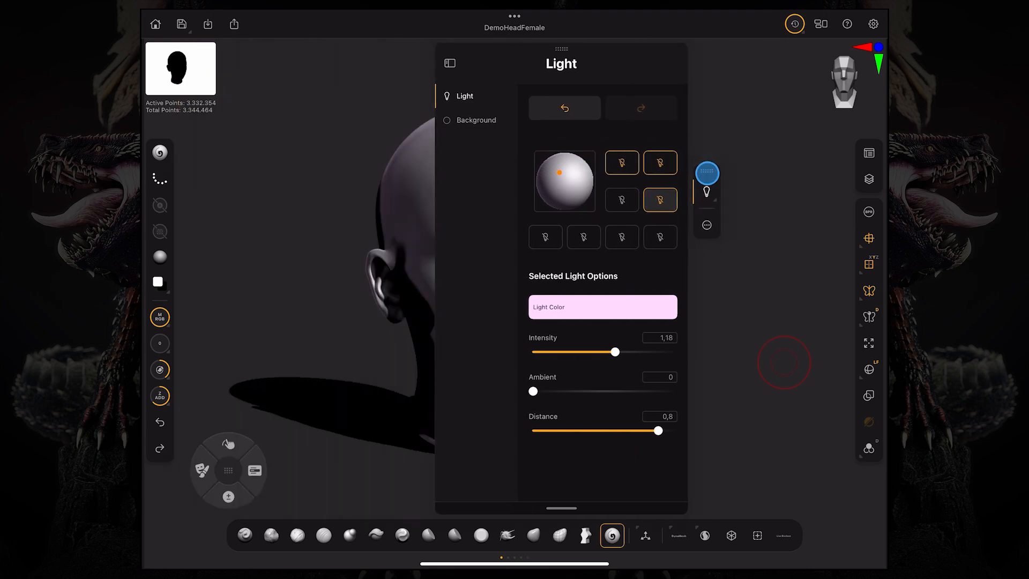
- Close the Light palette and add the Render palette to the docked tray
{"action": "left_click", "coordinate": [449, 64]}
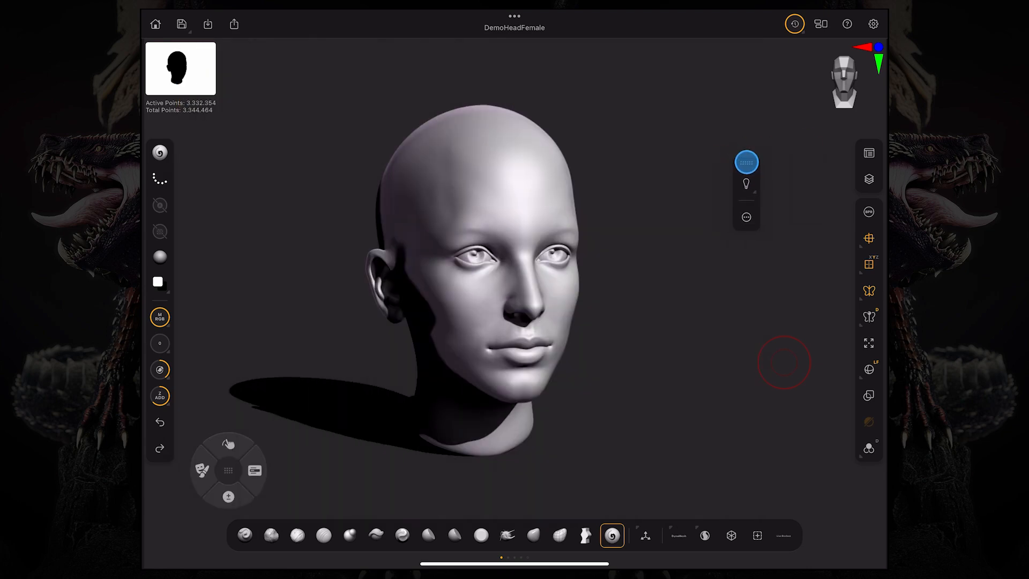
{"action": "left_click", "coordinate": [746, 217]}
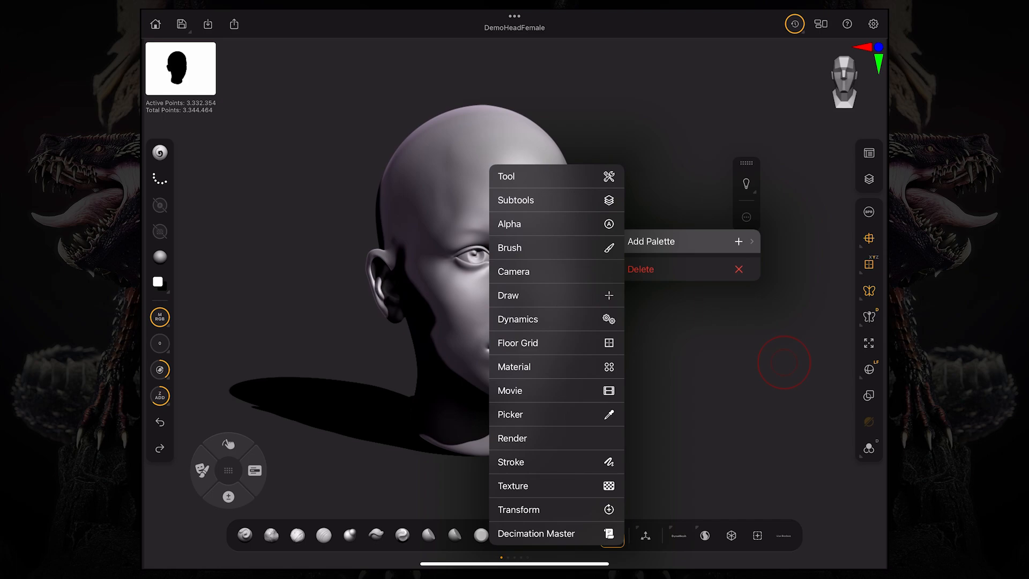
{"action": "left_click", "coordinate": [512, 437]}
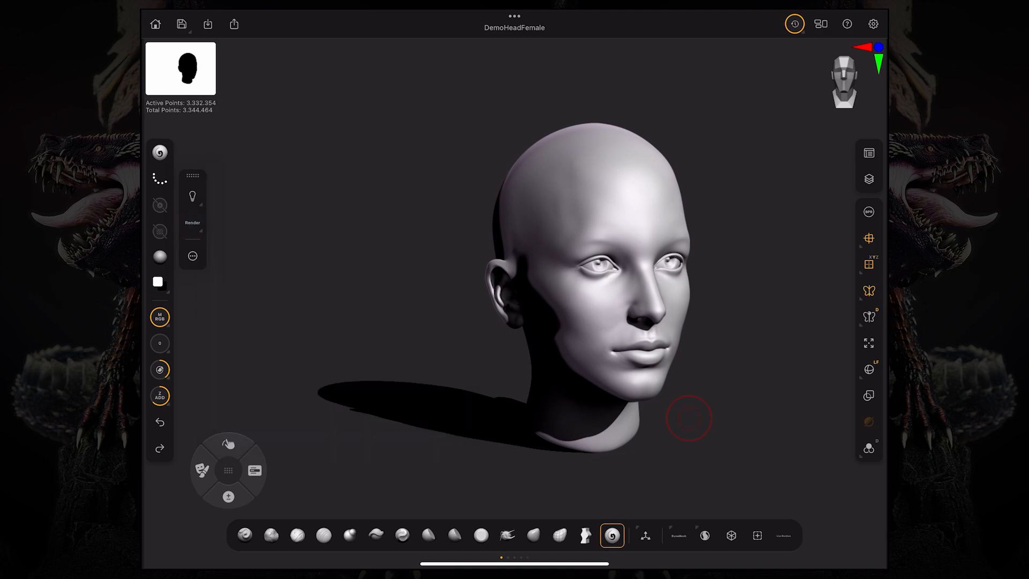
- Run a BPR render, toggle the floor grid, and open Render Properties
{"action": "left_click", "coordinate": [868, 264]}
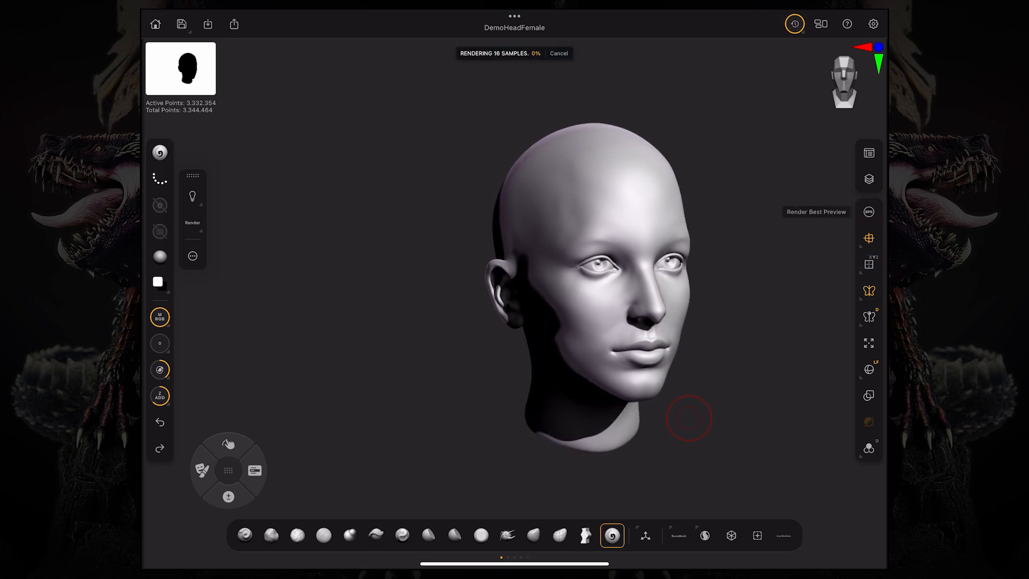
{"action": "left_click", "coordinate": [868, 264]}
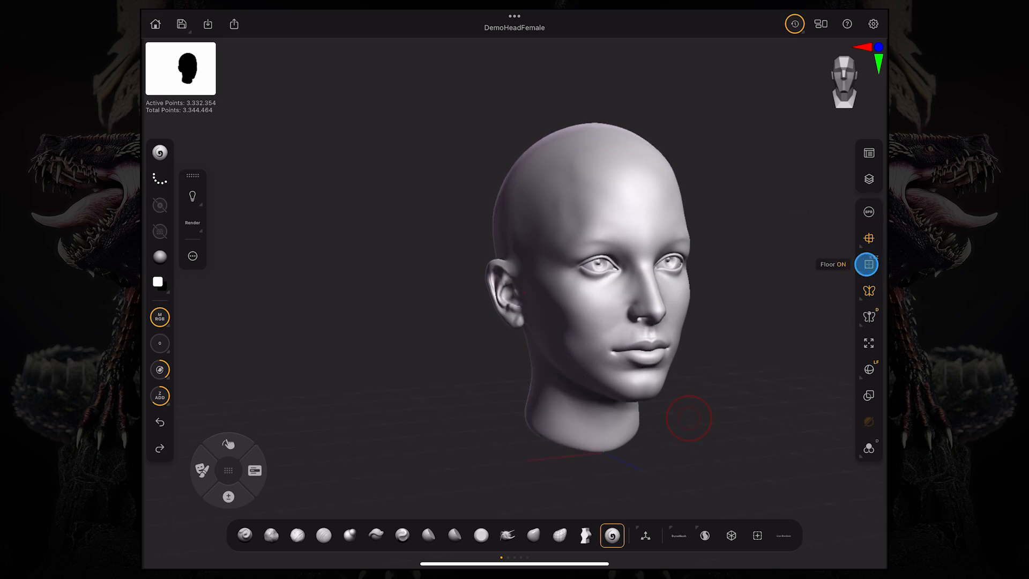
{"action": "left_click", "coordinate": [868, 211]}
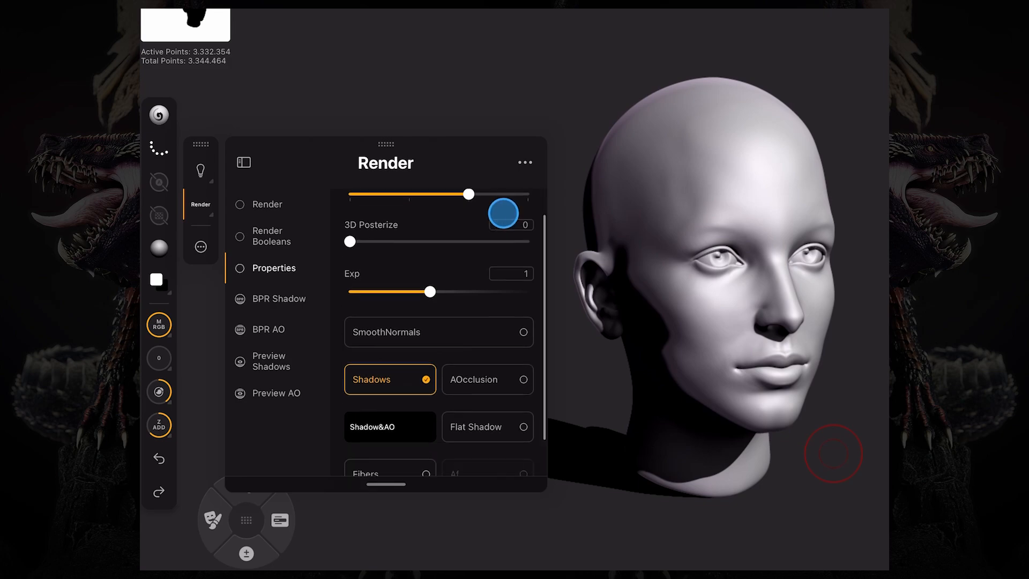
- Enable AOcclusion in Render Properties and show the BPR Shadow settings
{"action": "scroll", "scroll_direction": "down", "scroll_amount": 3}
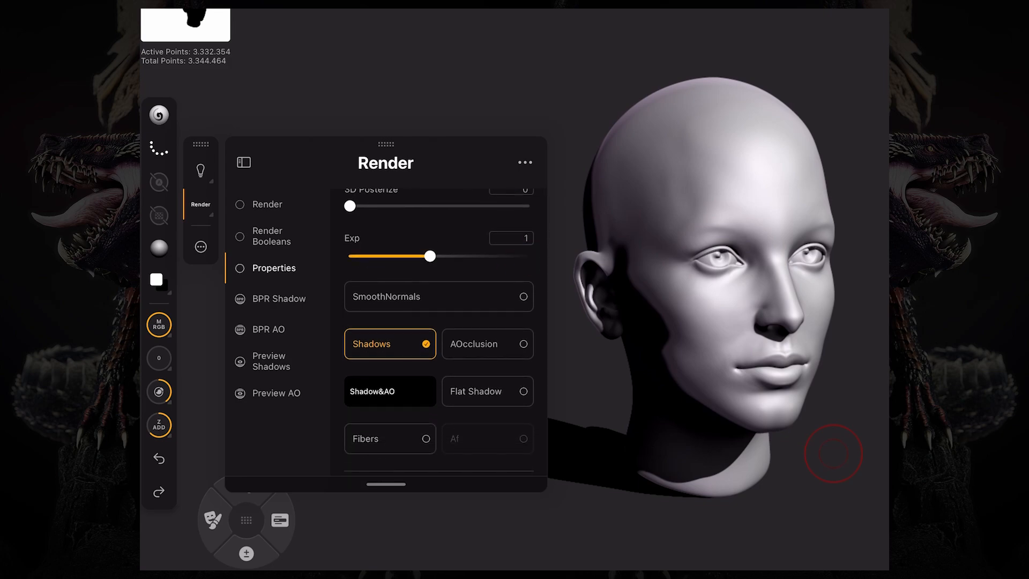
{"action": "left_click", "coordinate": [487, 343]}
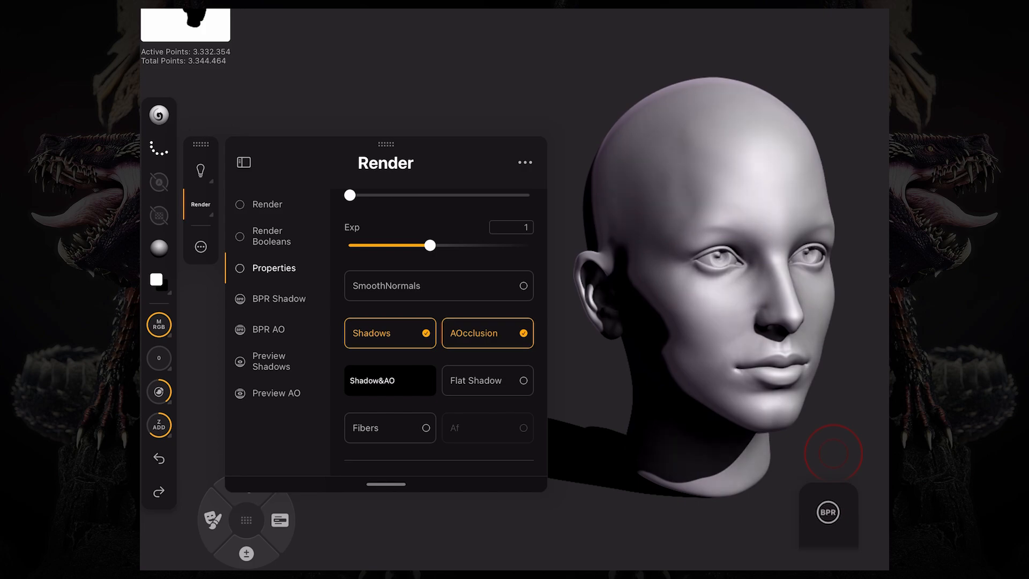
{"action": "left_click", "coordinate": [278, 299]}
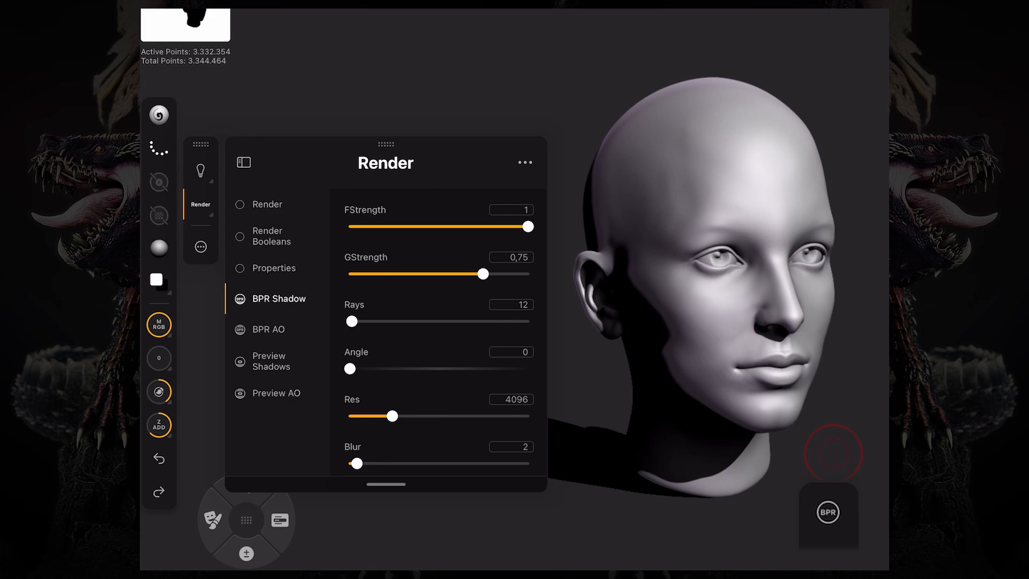
- Set ground strength 0.65, adjust rays and angle 16.17, and test-render
{"action": "left_click", "coordinate": [529, 227]}
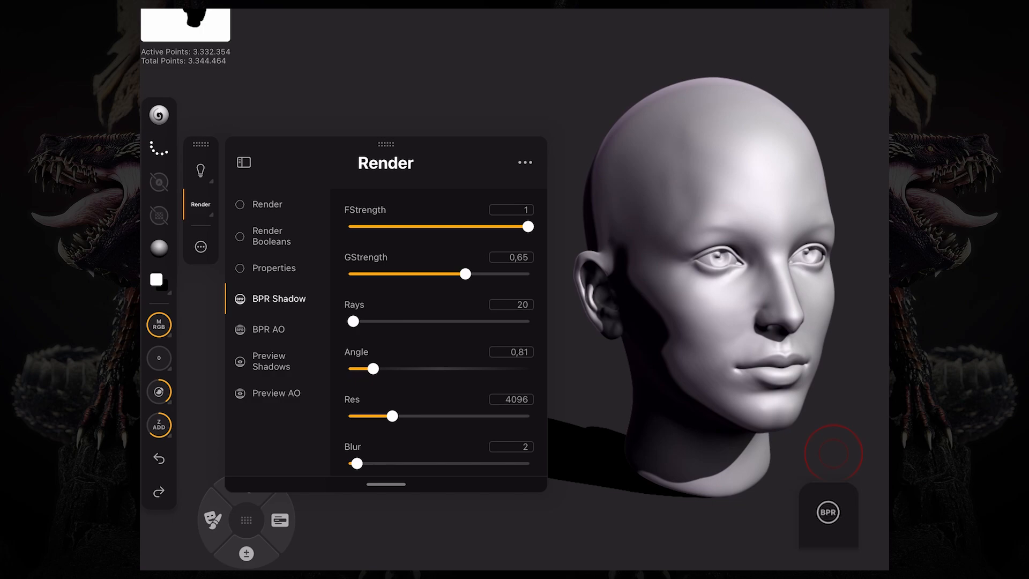
{"action": "left_click", "coordinate": [829, 511]}
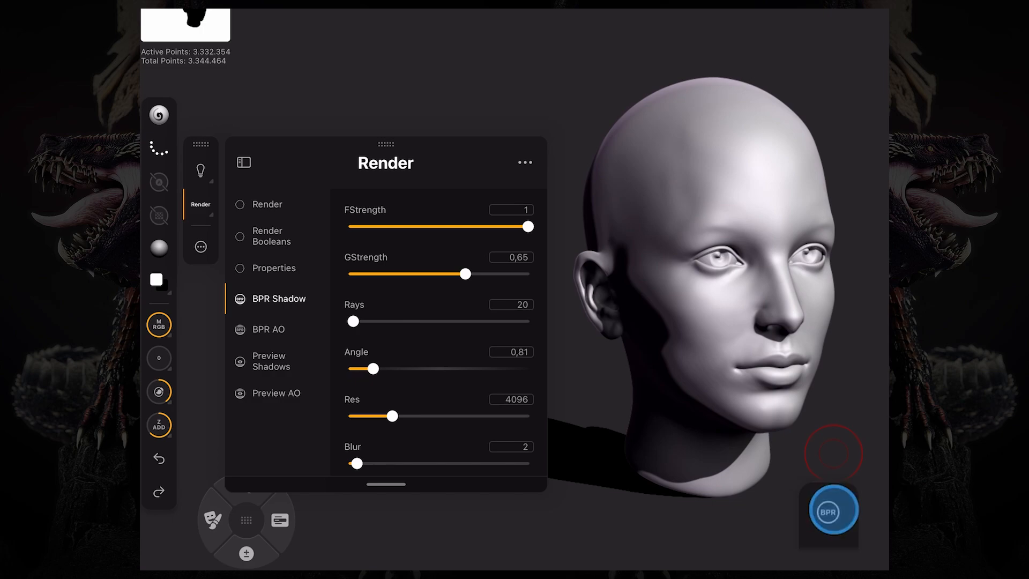
{"action": "left_click", "coordinate": [829, 512]}
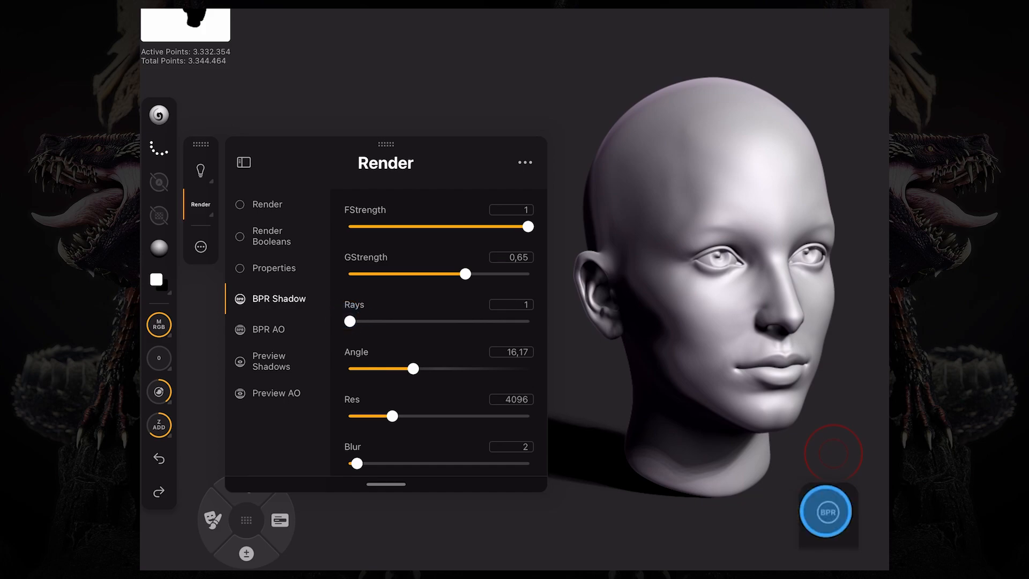
{"action": "left_click", "coordinate": [826, 511]}
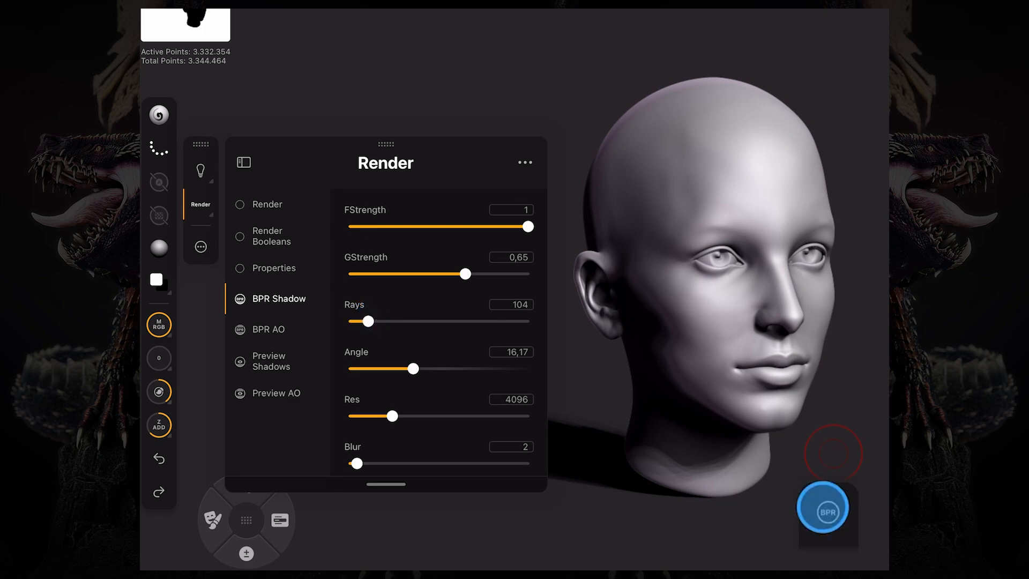
{"action": "left_click", "coordinate": [826, 509]}
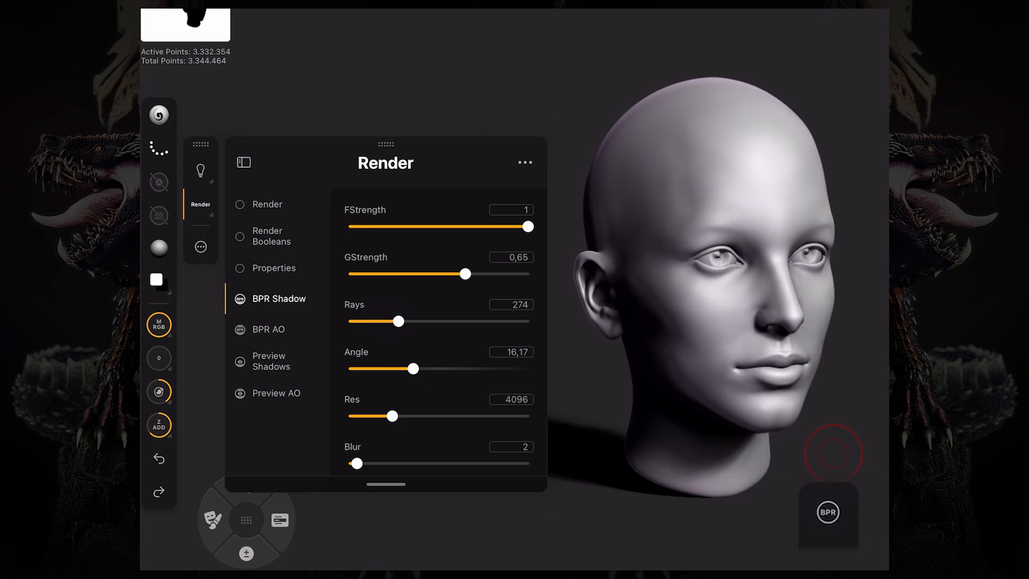
- Raise rays to 274, resolution to 4509, blur to 9, and render softer shadows
{"action": "left_click", "coordinate": [392, 415]}
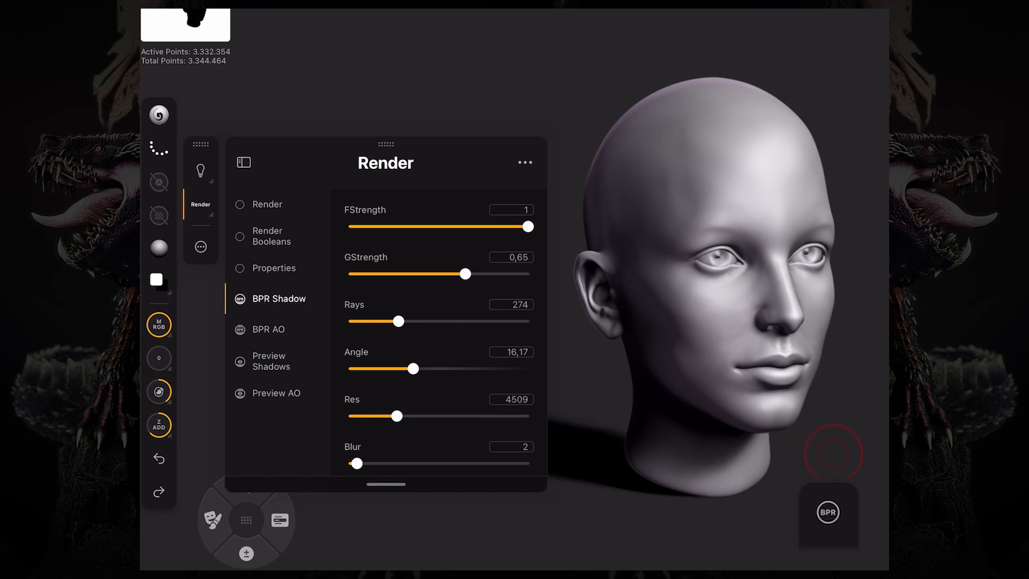
{"action": "left_click", "coordinate": [828, 511]}
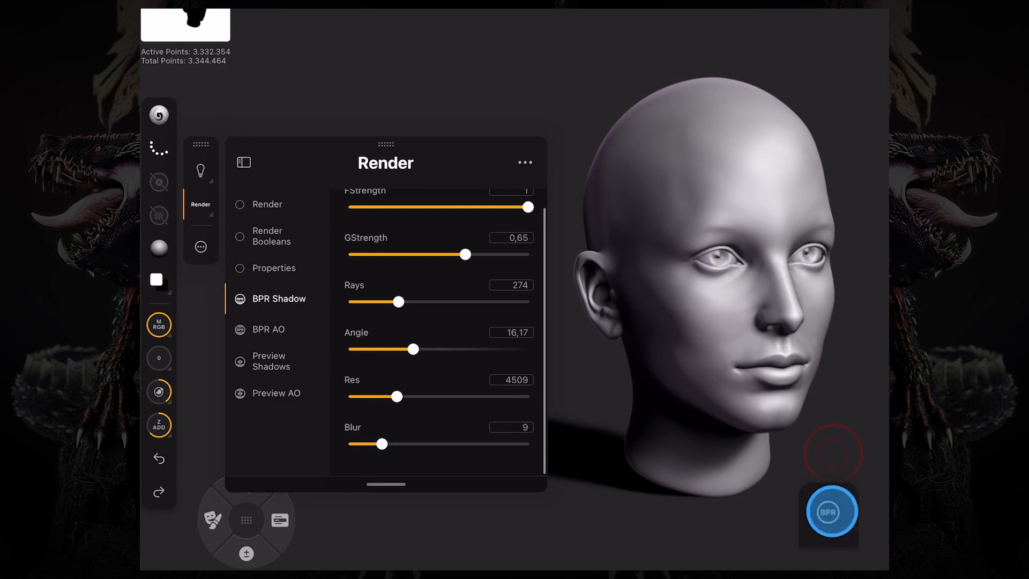
{"action": "left_click", "coordinate": [828, 514]}
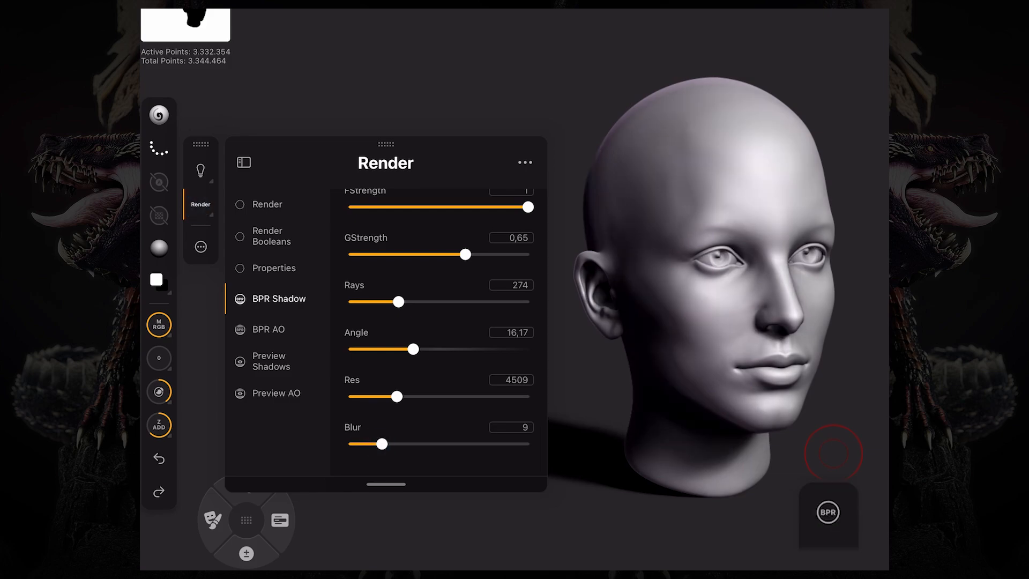
- Review BPR AO, Preview Shadows, then Preview AO (quality 6, intensity 2, radius 20)
{"action": "left_click", "coordinate": [267, 329]}
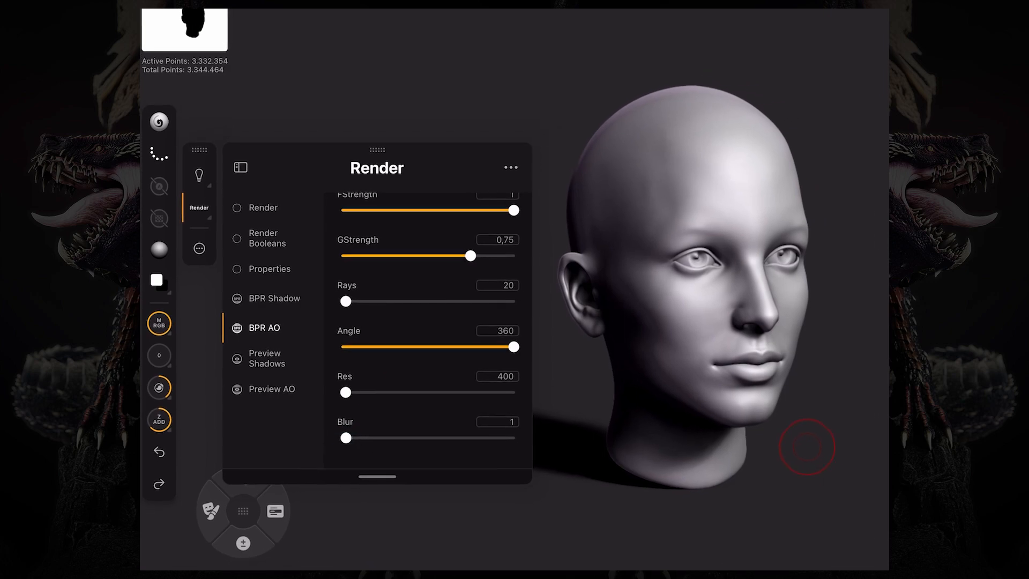
{"action": "left_click", "coordinate": [266, 358]}
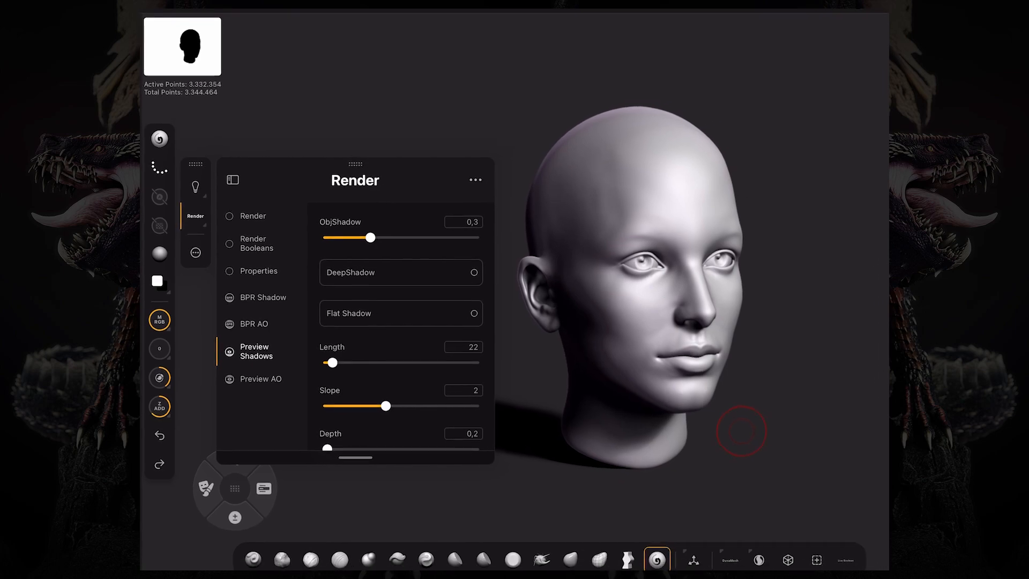
{"action": "left_click", "coordinate": [260, 379]}
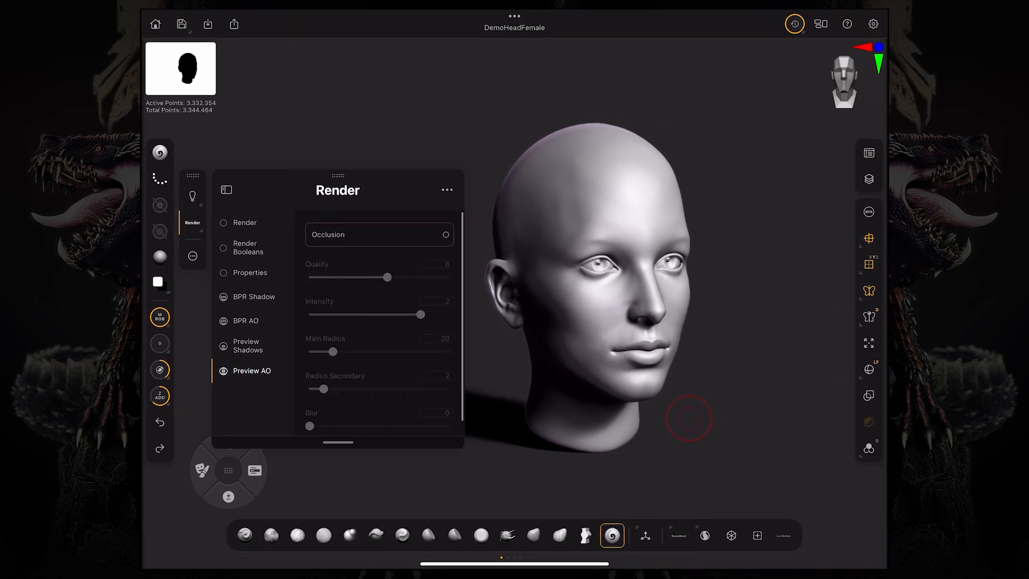